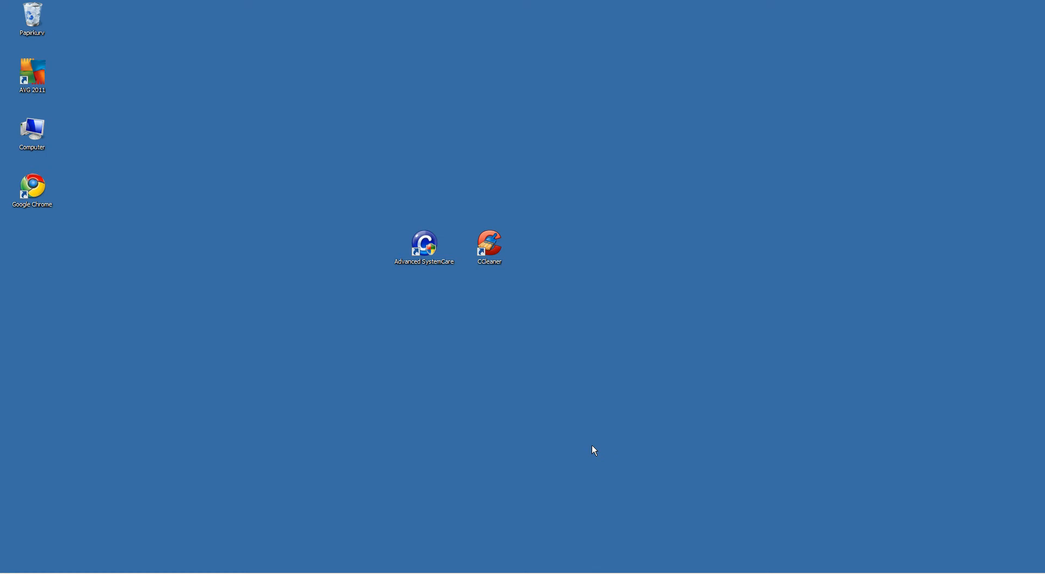
{"action": "mouse_move", "coordinate": [434, 274]}
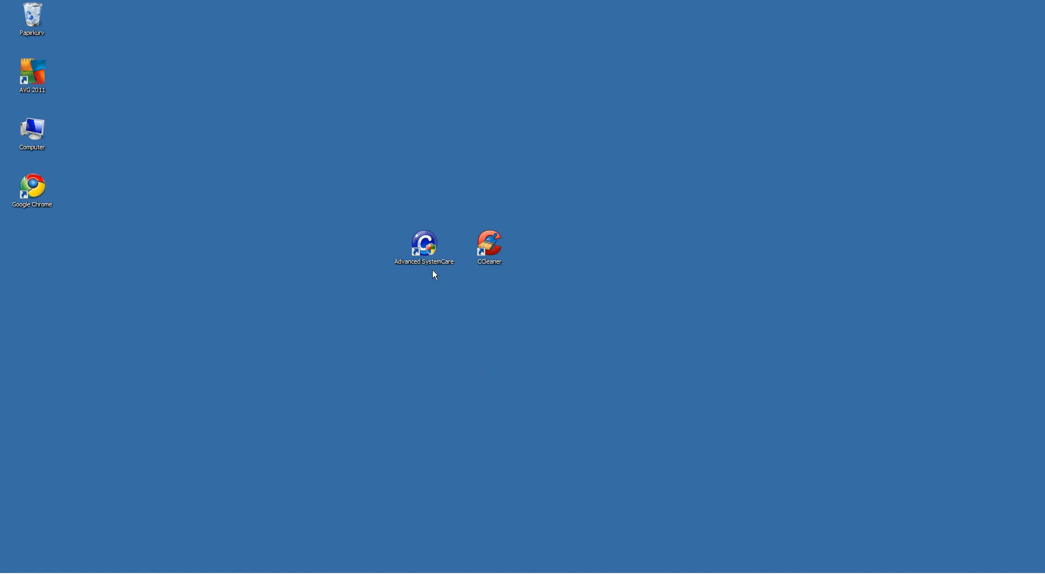
{"action": "mouse_move", "coordinate": [431, 253]}
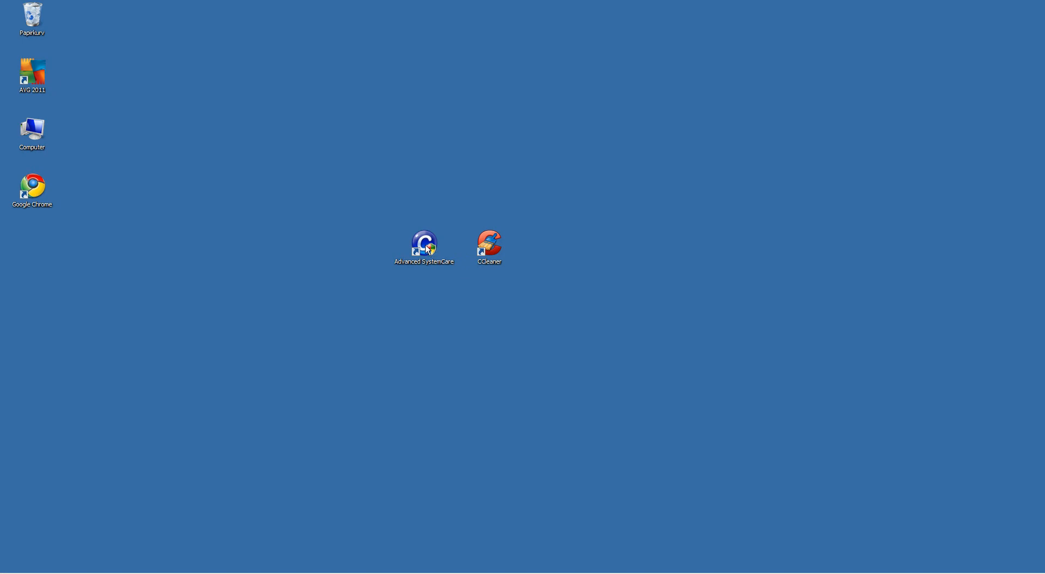
{"action": "mouse_move", "coordinate": [381, 270]}
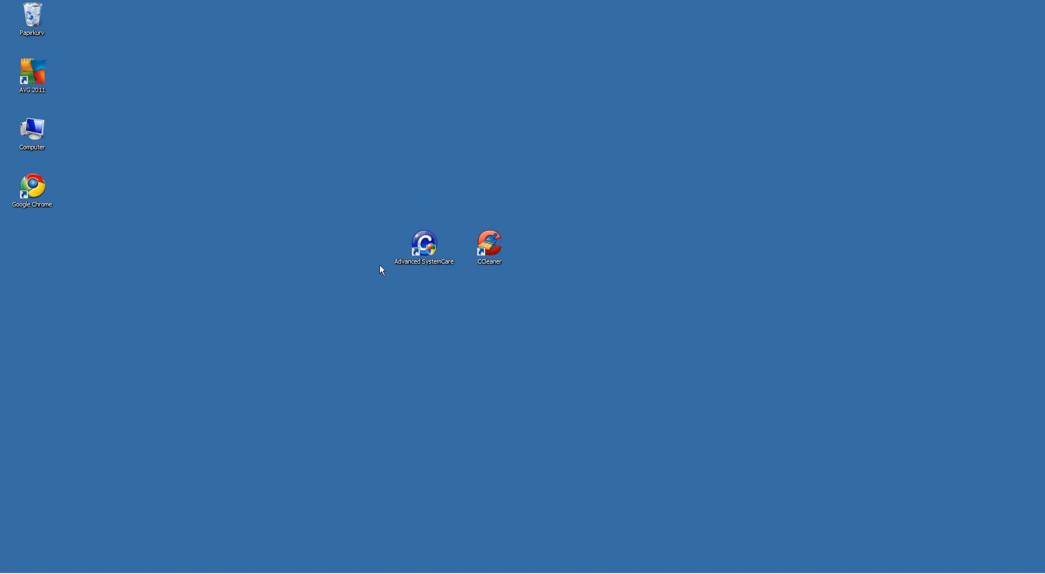
{"action": "mouse_move", "coordinate": [448, 234]}
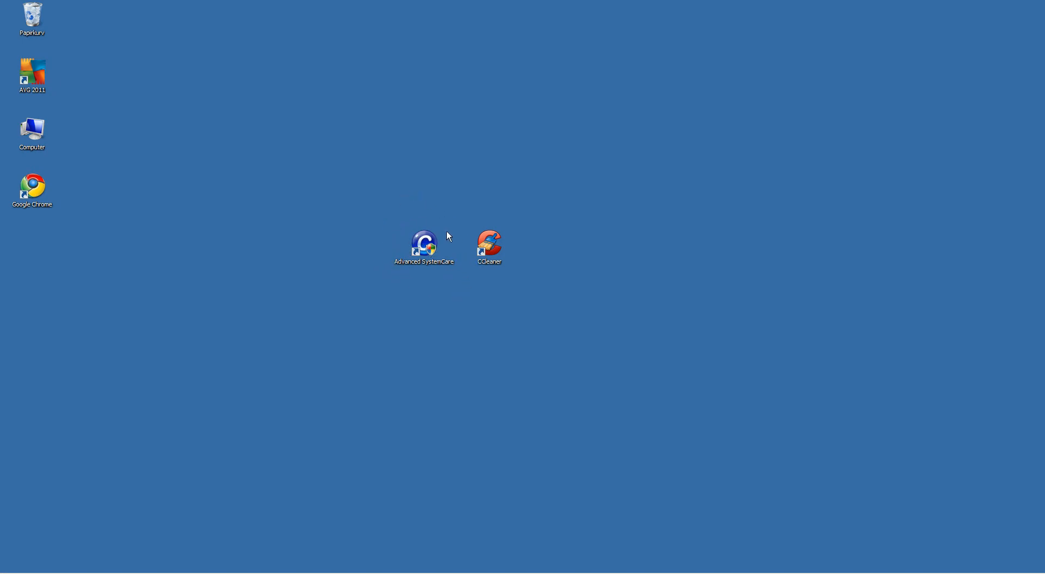
{"action": "mouse_move", "coordinate": [491, 254]}
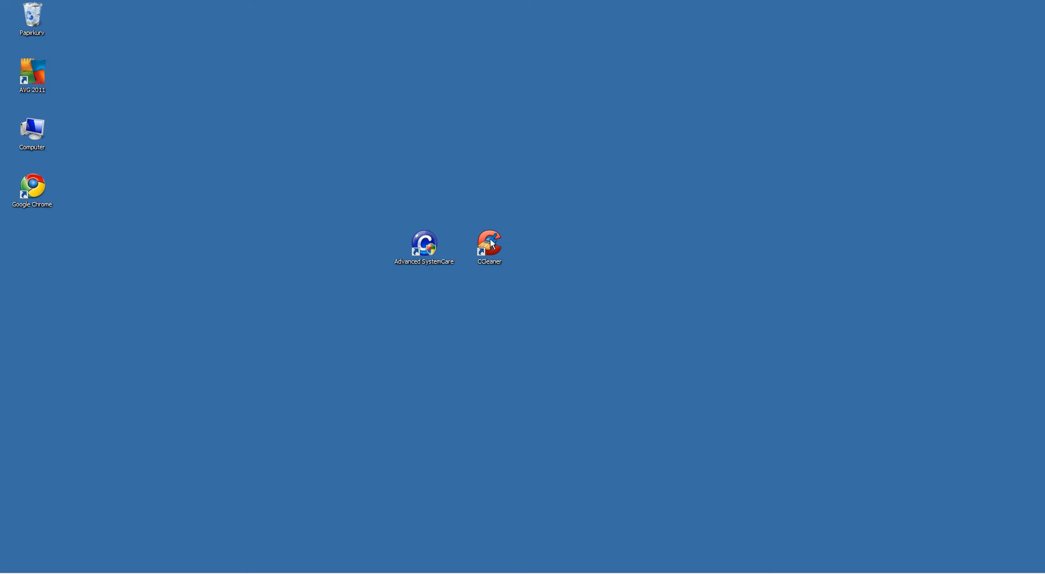
{"action": "mouse_move", "coordinate": [502, 246]}
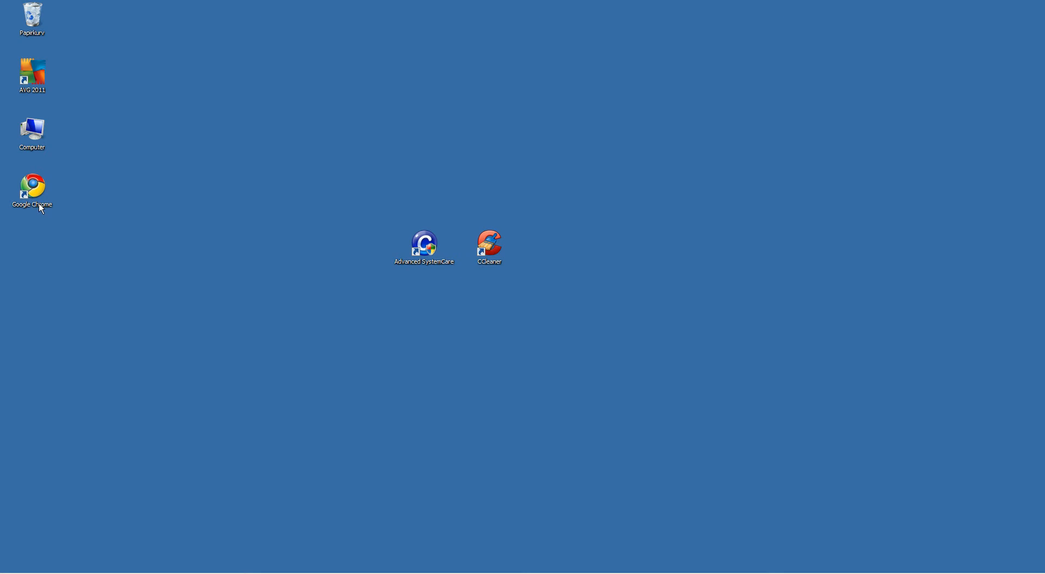
- Launch Chrome, go to iobit.com and show the Products listing with Advanced SystemCare Free 3
{"action": "double_click", "coordinate": [33, 185]}
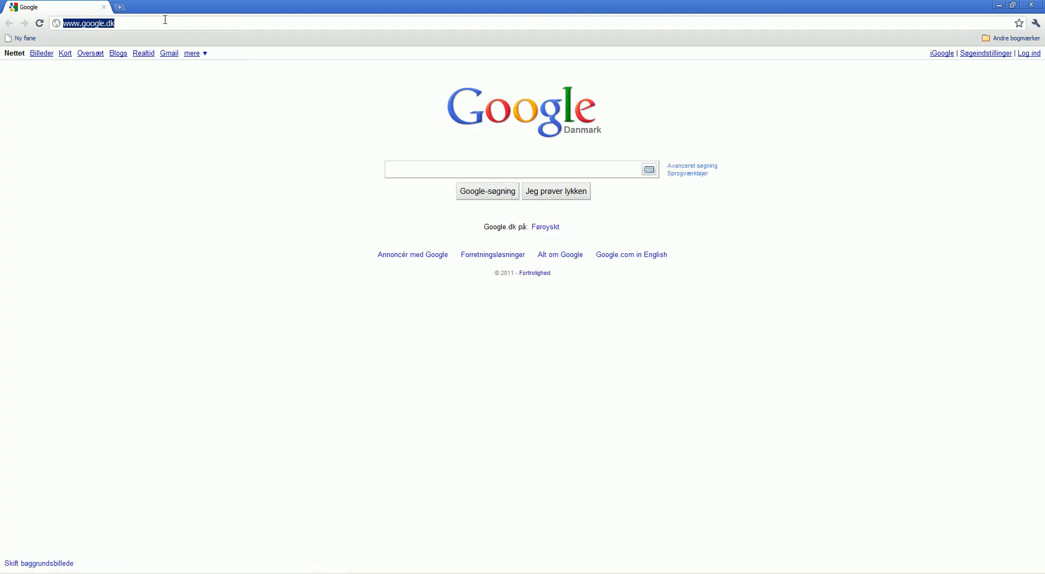
{"action": "type", "text": "iobit.com"}
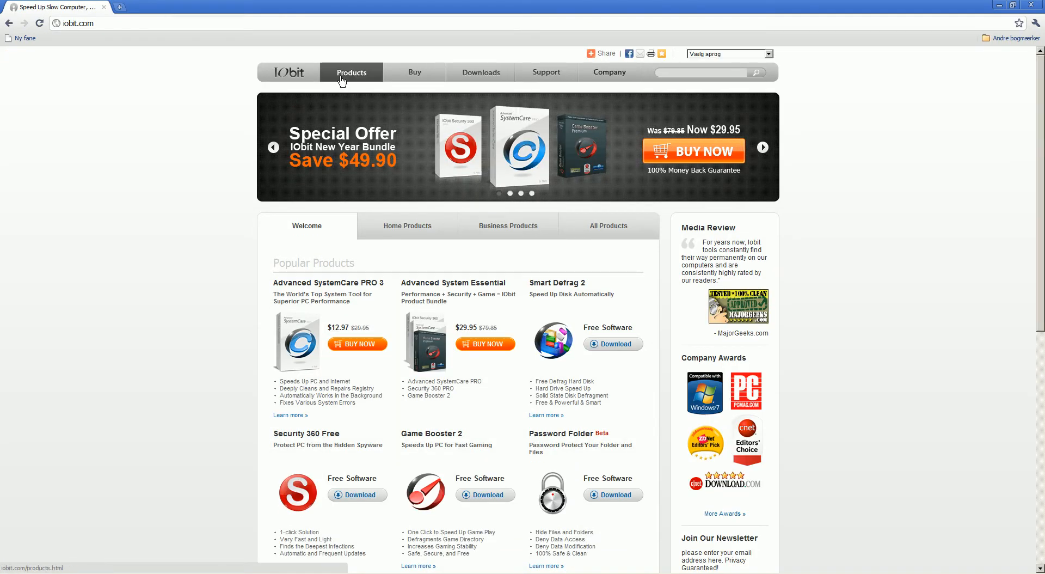
{"action": "left_click", "coordinate": [351, 73]}
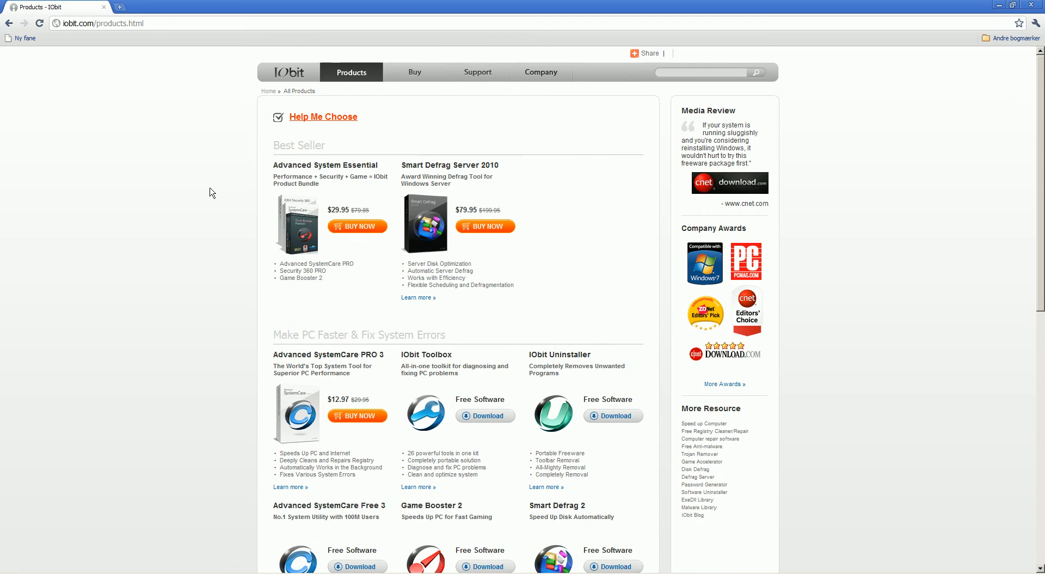
{"action": "scroll", "scroll_direction": "down", "scroll_amount": 3}
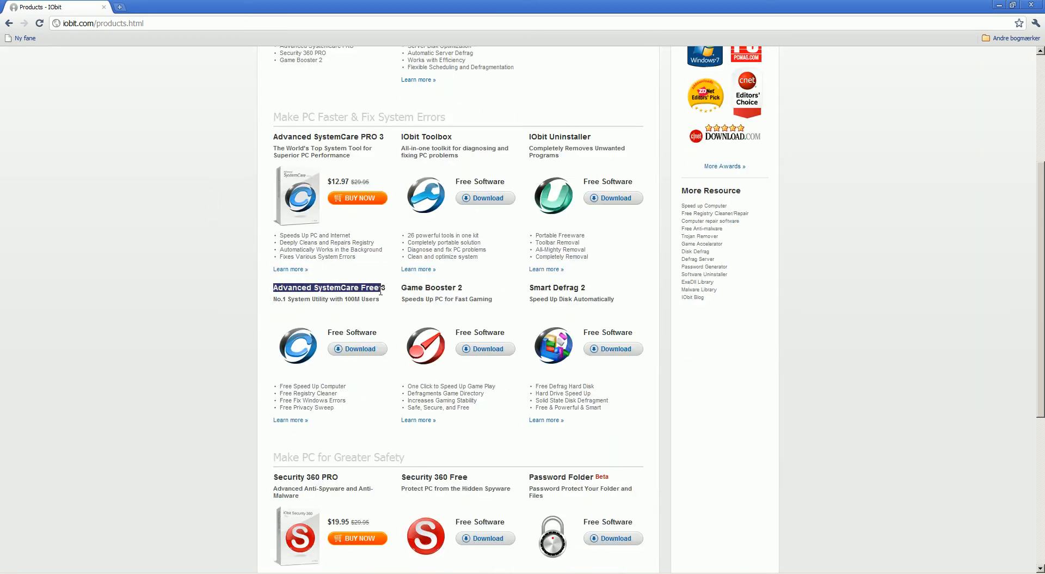
{"action": "mouse_move", "coordinate": [338, 361]}
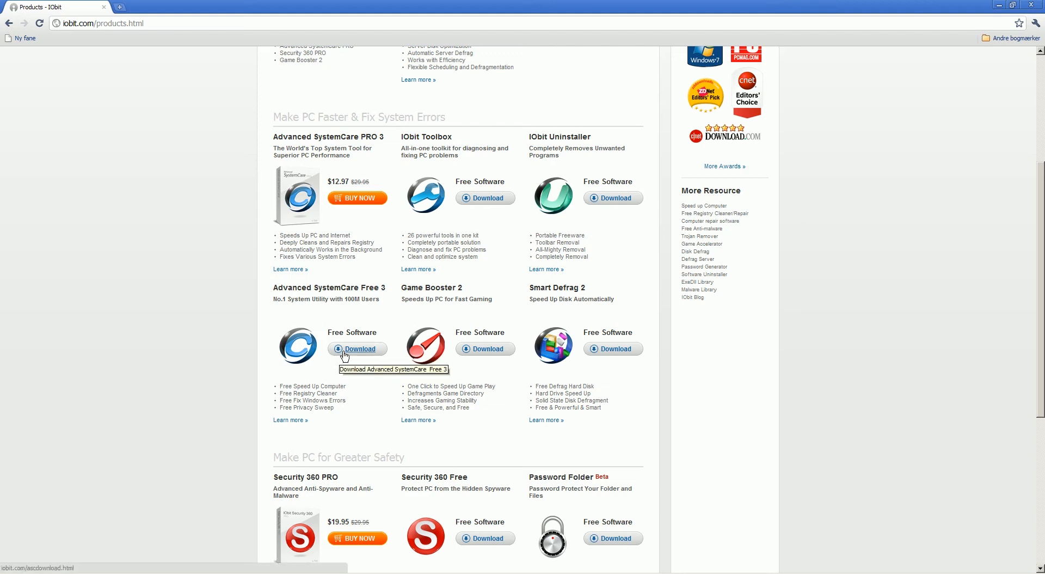
- Download the Free 3 edition of Advanced SystemCare from its edition comparison page
{"action": "left_click", "coordinate": [358, 348]}
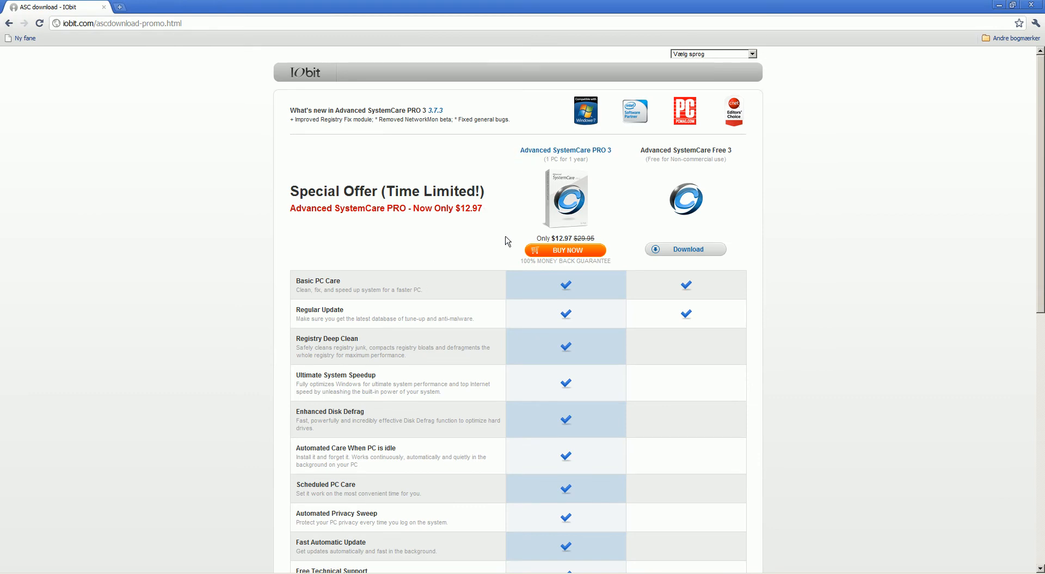
{"action": "mouse_move", "coordinate": [686, 252]}
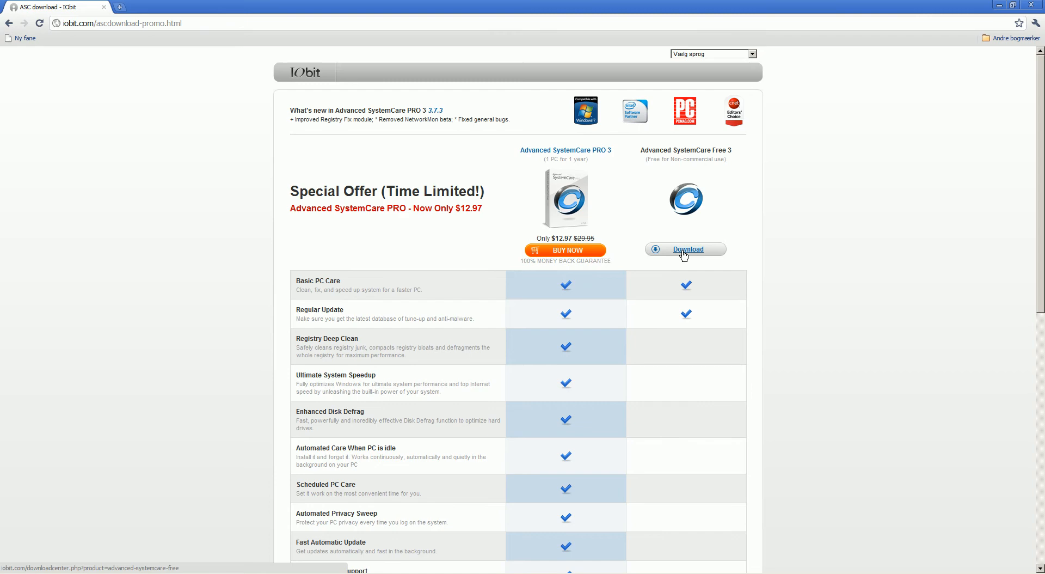
{"action": "left_click", "coordinate": [688, 249]}
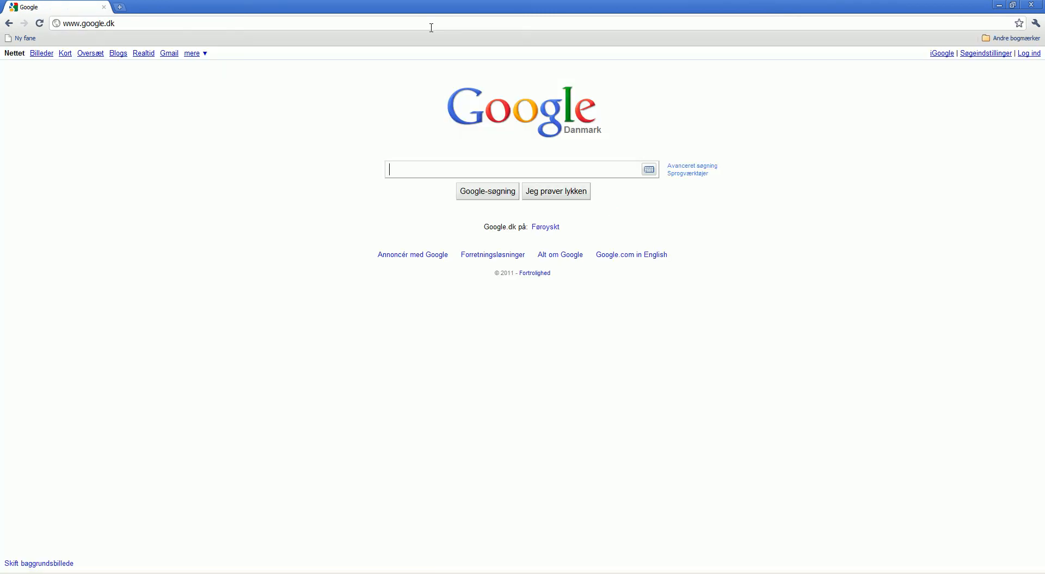
- Search Google for 'Ccleaner' to reach the Piriform home page
{"action": "type", "text": "Ccleaner"}
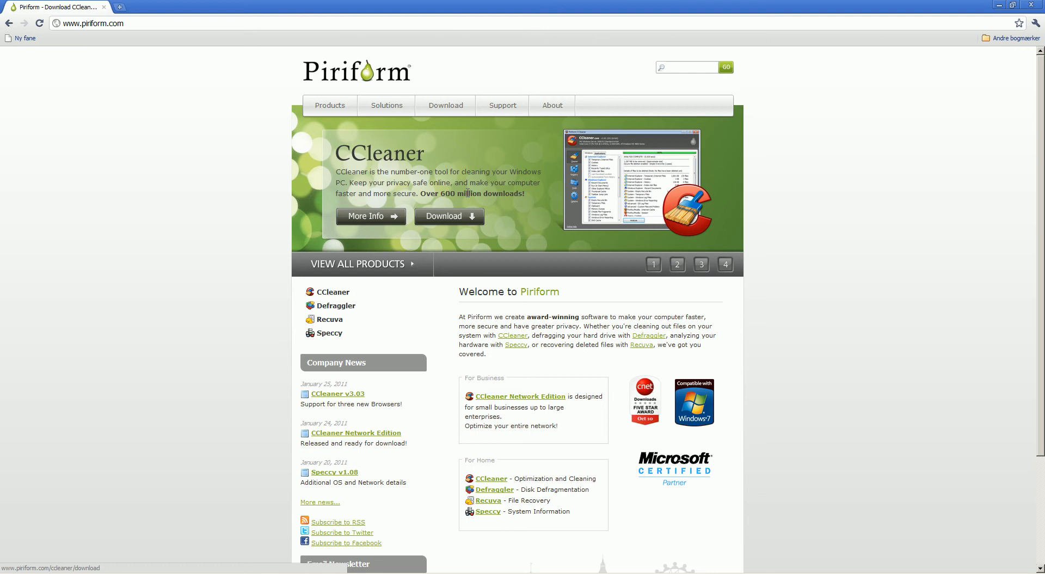
{"action": "mouse_move", "coordinate": [323, 153]}
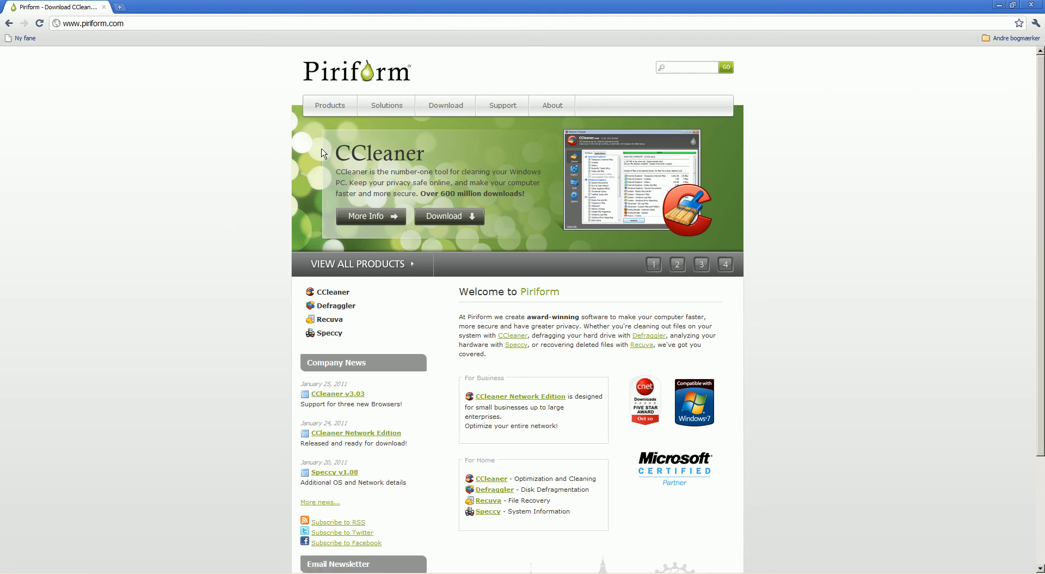
{"action": "mouse_move", "coordinate": [442, 158]}
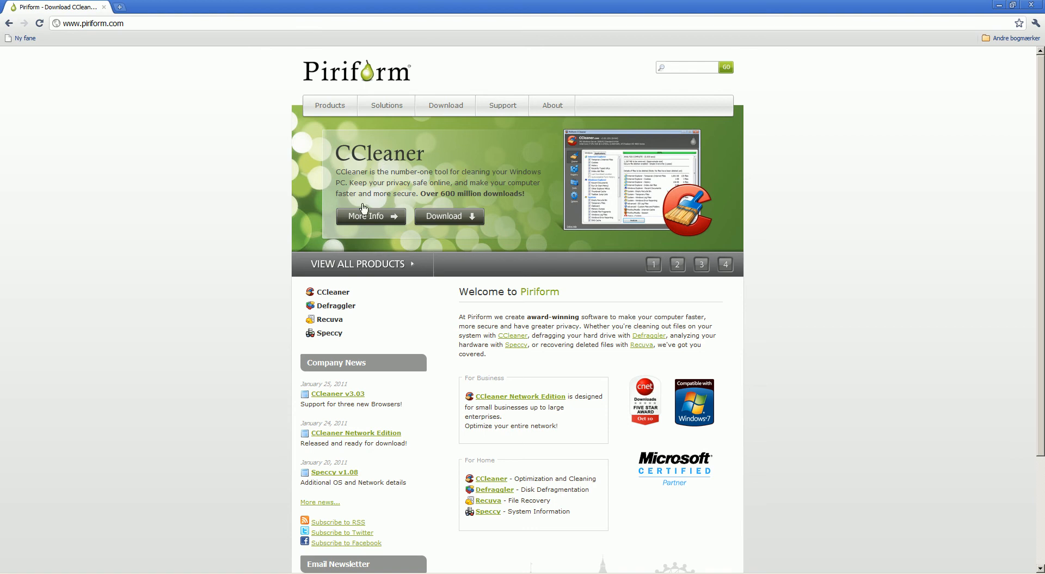
{"action": "mouse_move", "coordinate": [361, 220]}
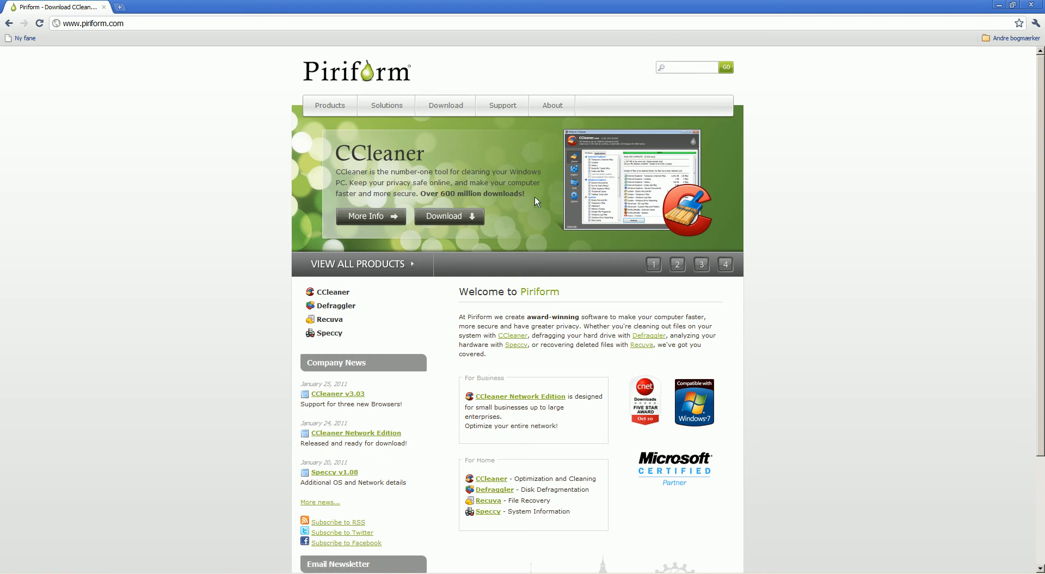
{"action": "mouse_move", "coordinate": [515, 210]}
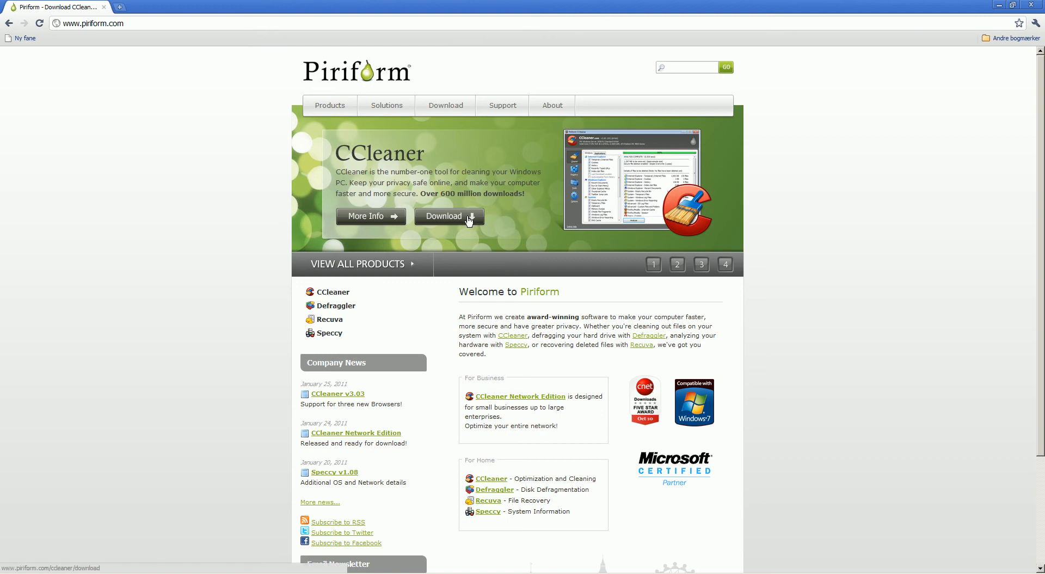
- Start the CCleaner installer download (ccsetup303.exe) via the Download from Piriform.com link
{"action": "left_click", "coordinate": [449, 216]}
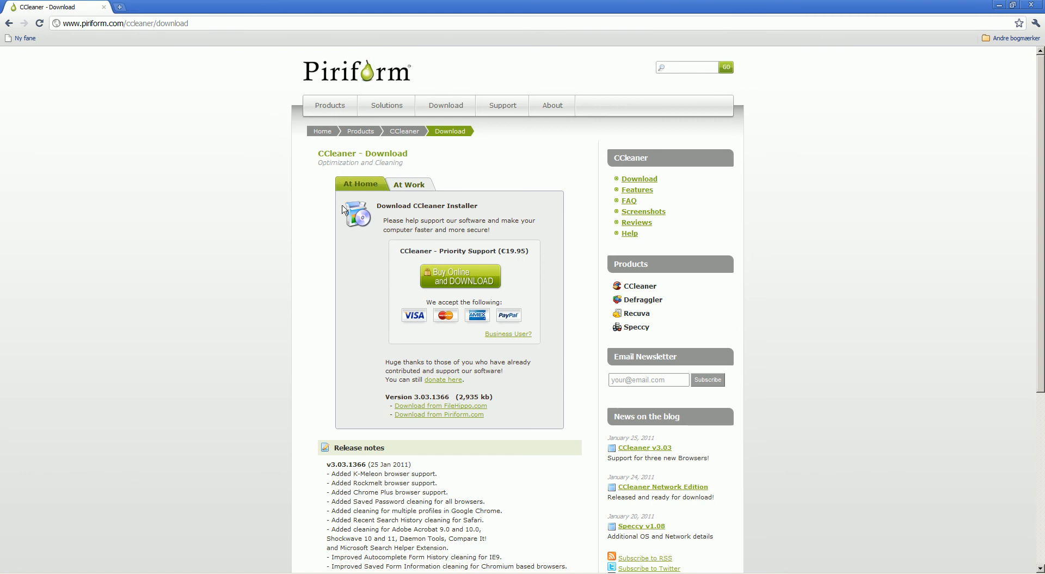
{"action": "scroll", "scroll_direction": "down", "scroll_amount": 3}
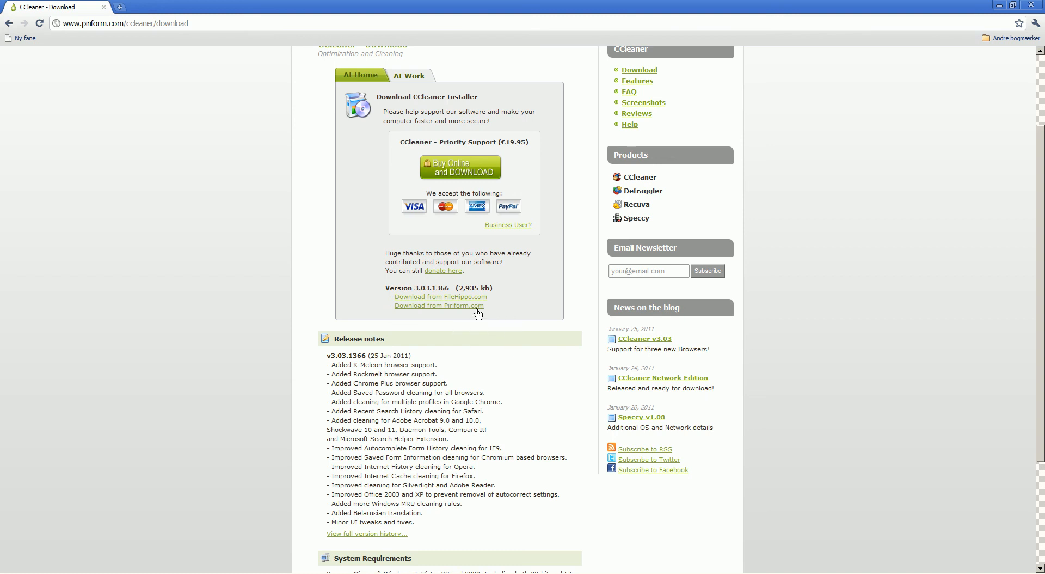
{"action": "mouse_move", "coordinate": [511, 301]}
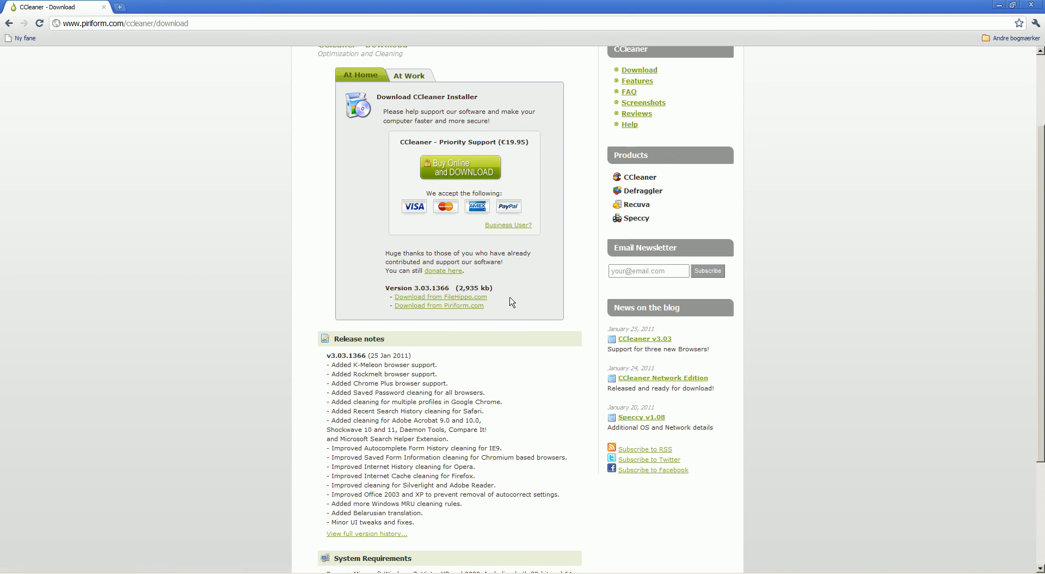
{"action": "mouse_move", "coordinate": [467, 308]}
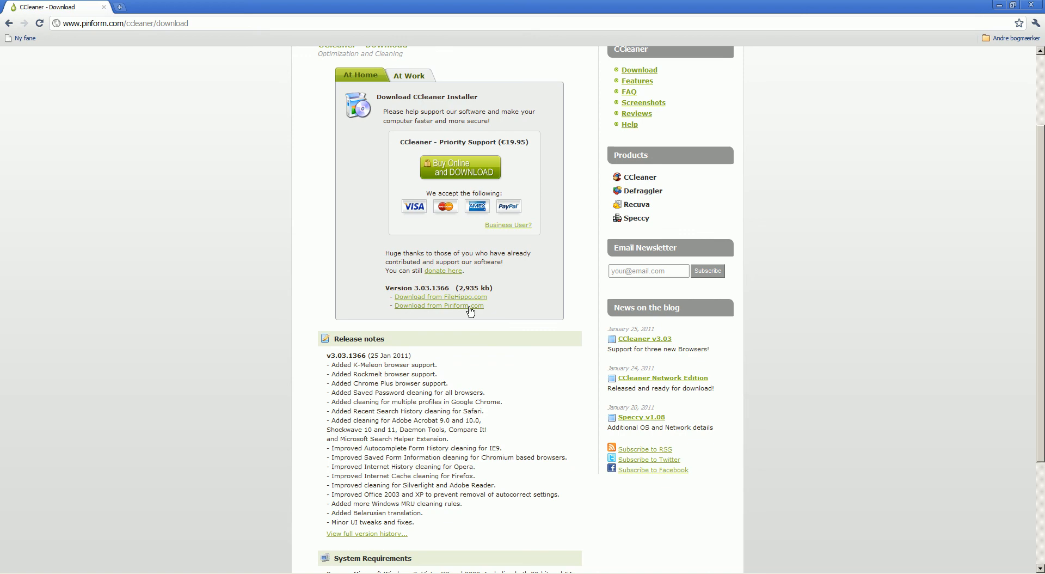
{"action": "left_click", "coordinate": [439, 304]}
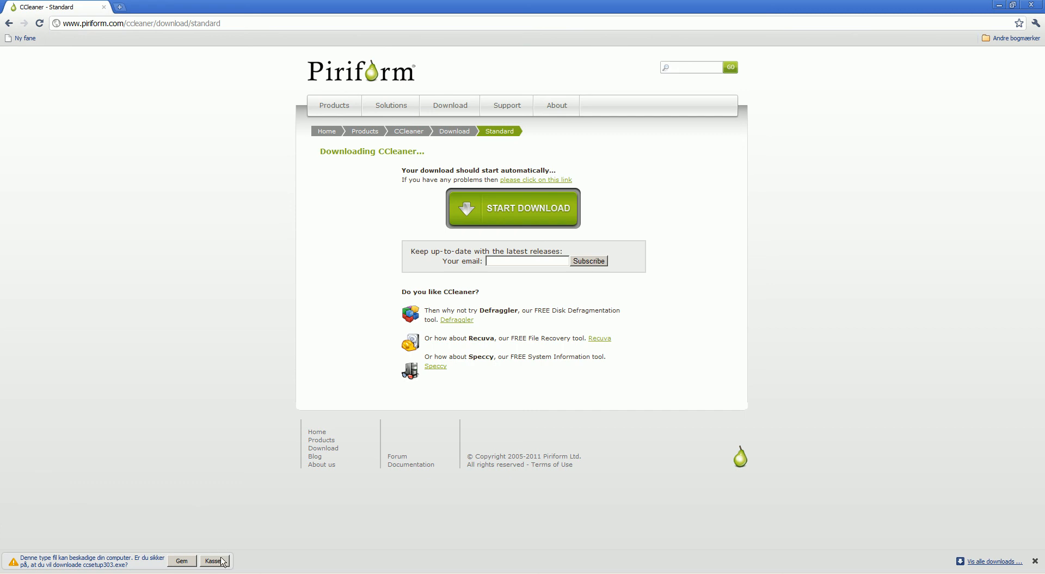
- Dismiss the installer download warning and close the Chrome window
{"action": "left_click", "coordinate": [216, 560]}
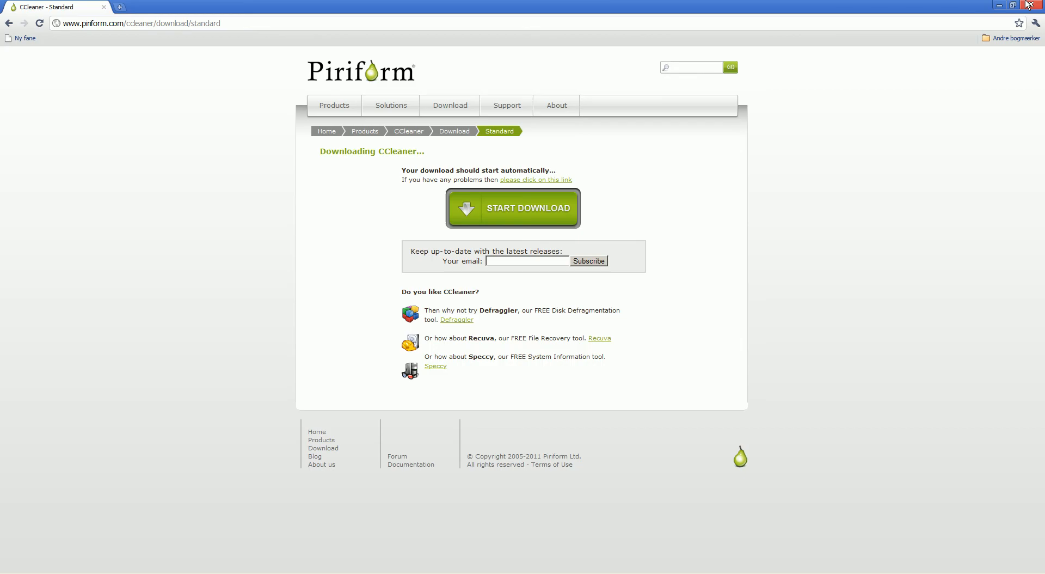
{"action": "left_click", "coordinate": [1032, 6]}
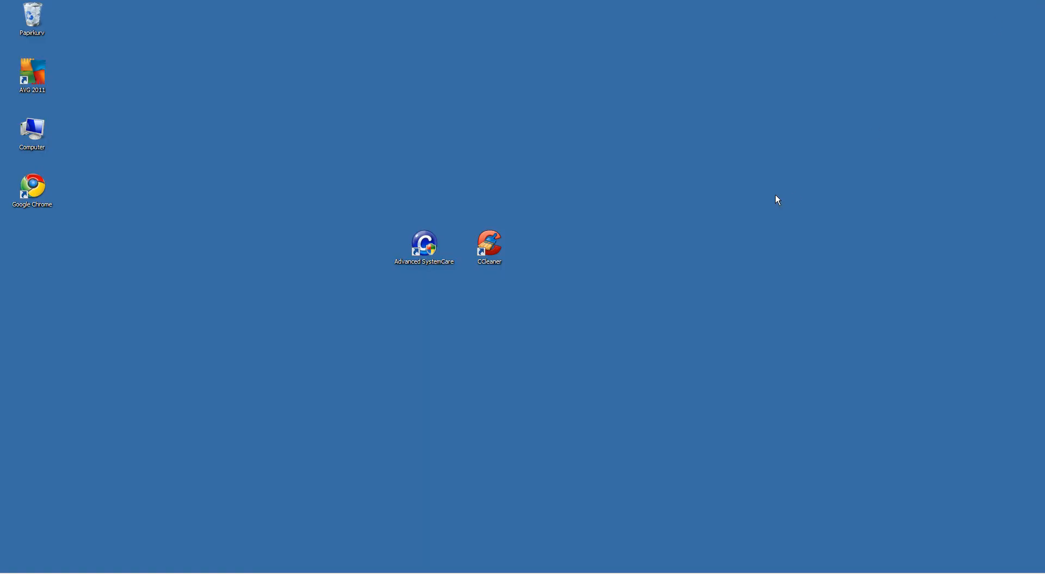
{"action": "mouse_move", "coordinate": [546, 459]}
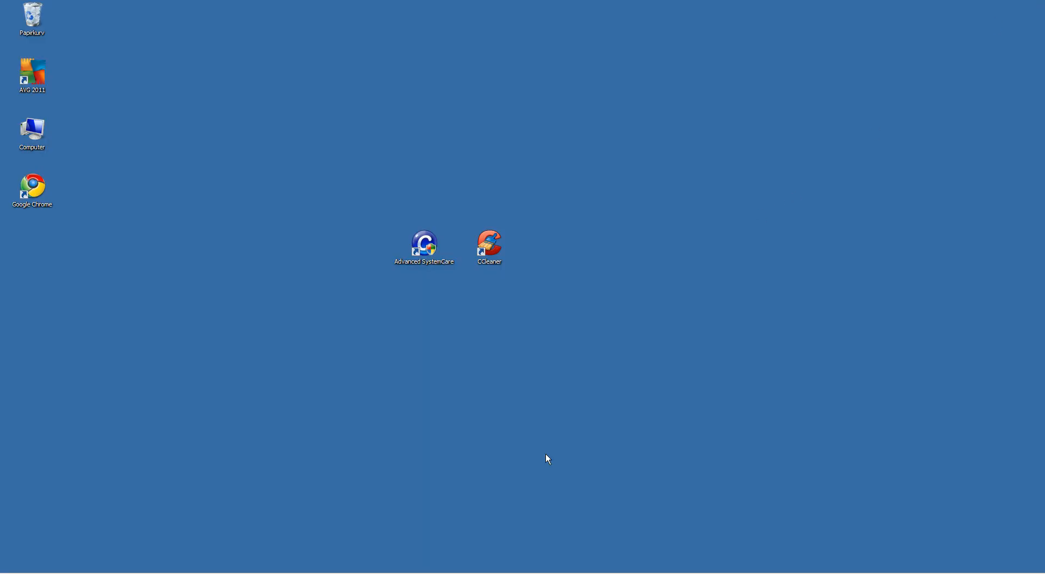